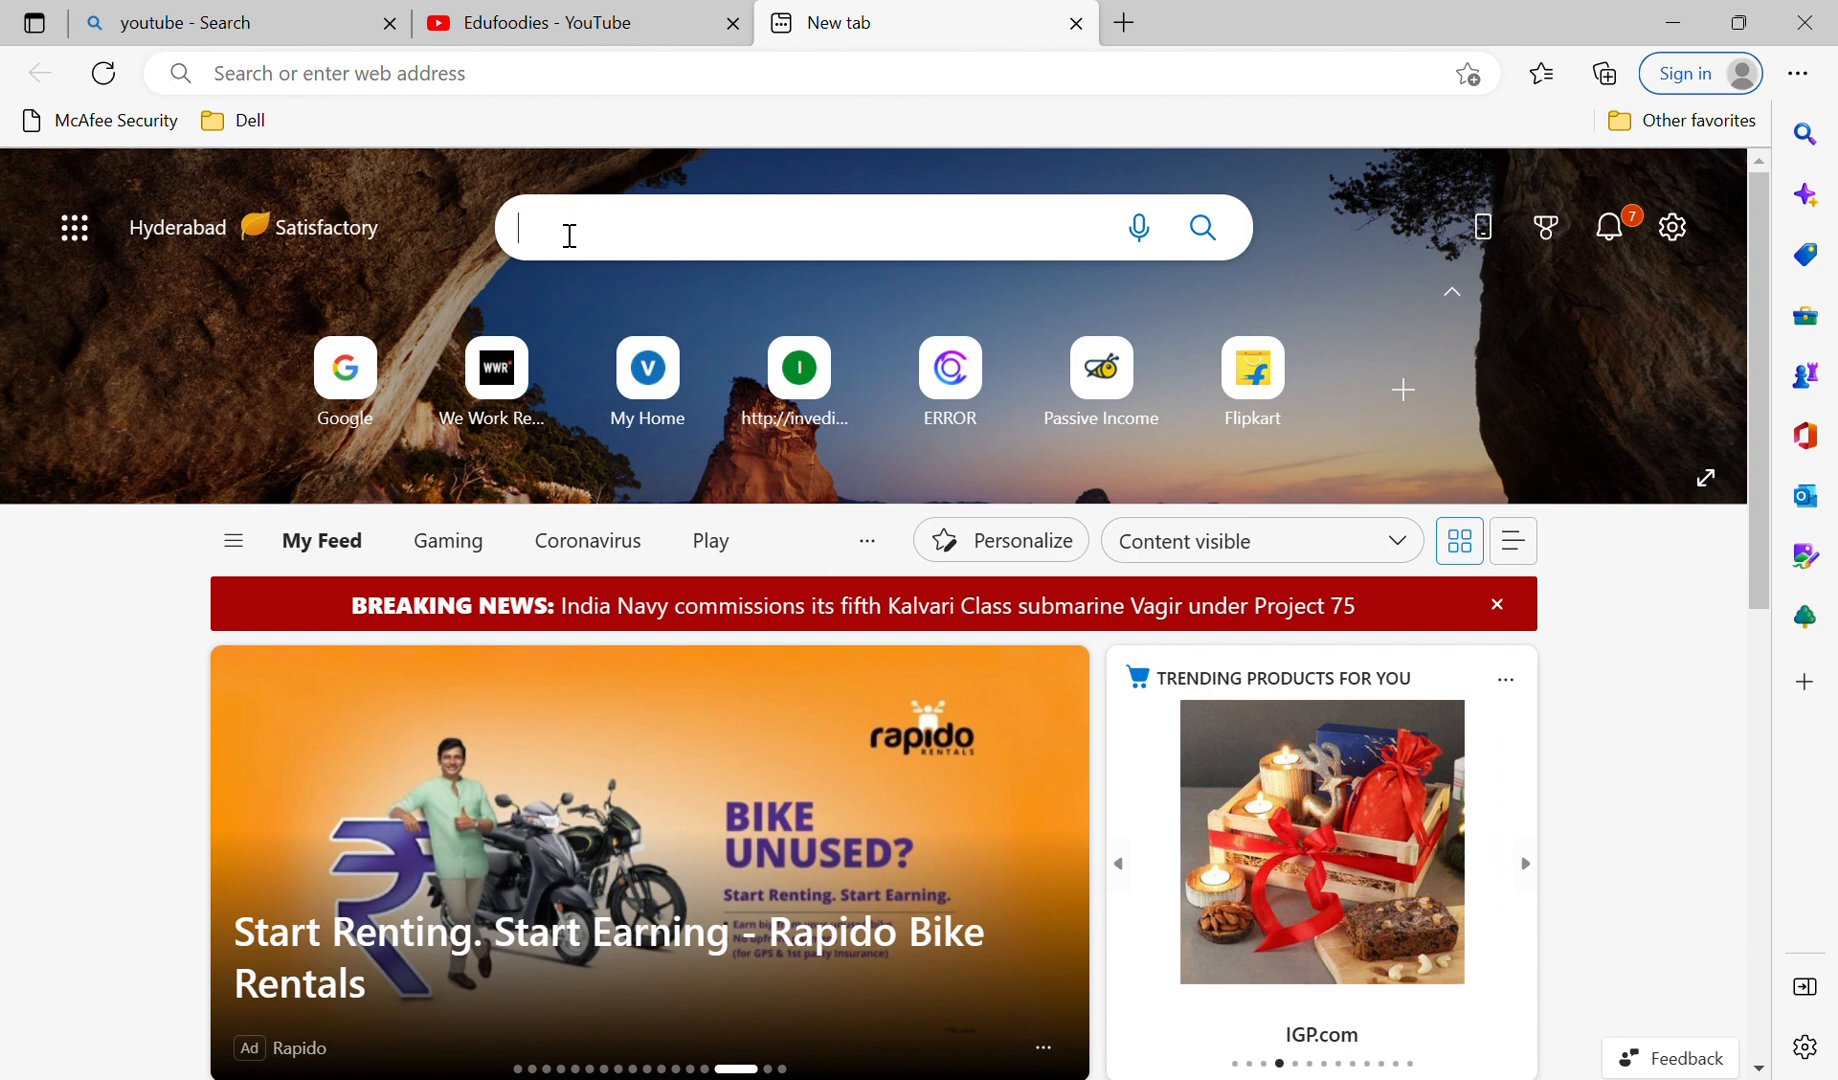
Step: Search for chatgpt and reach OpenAI's ChatGPT blog page
{"action": "type", "text": "cha"}
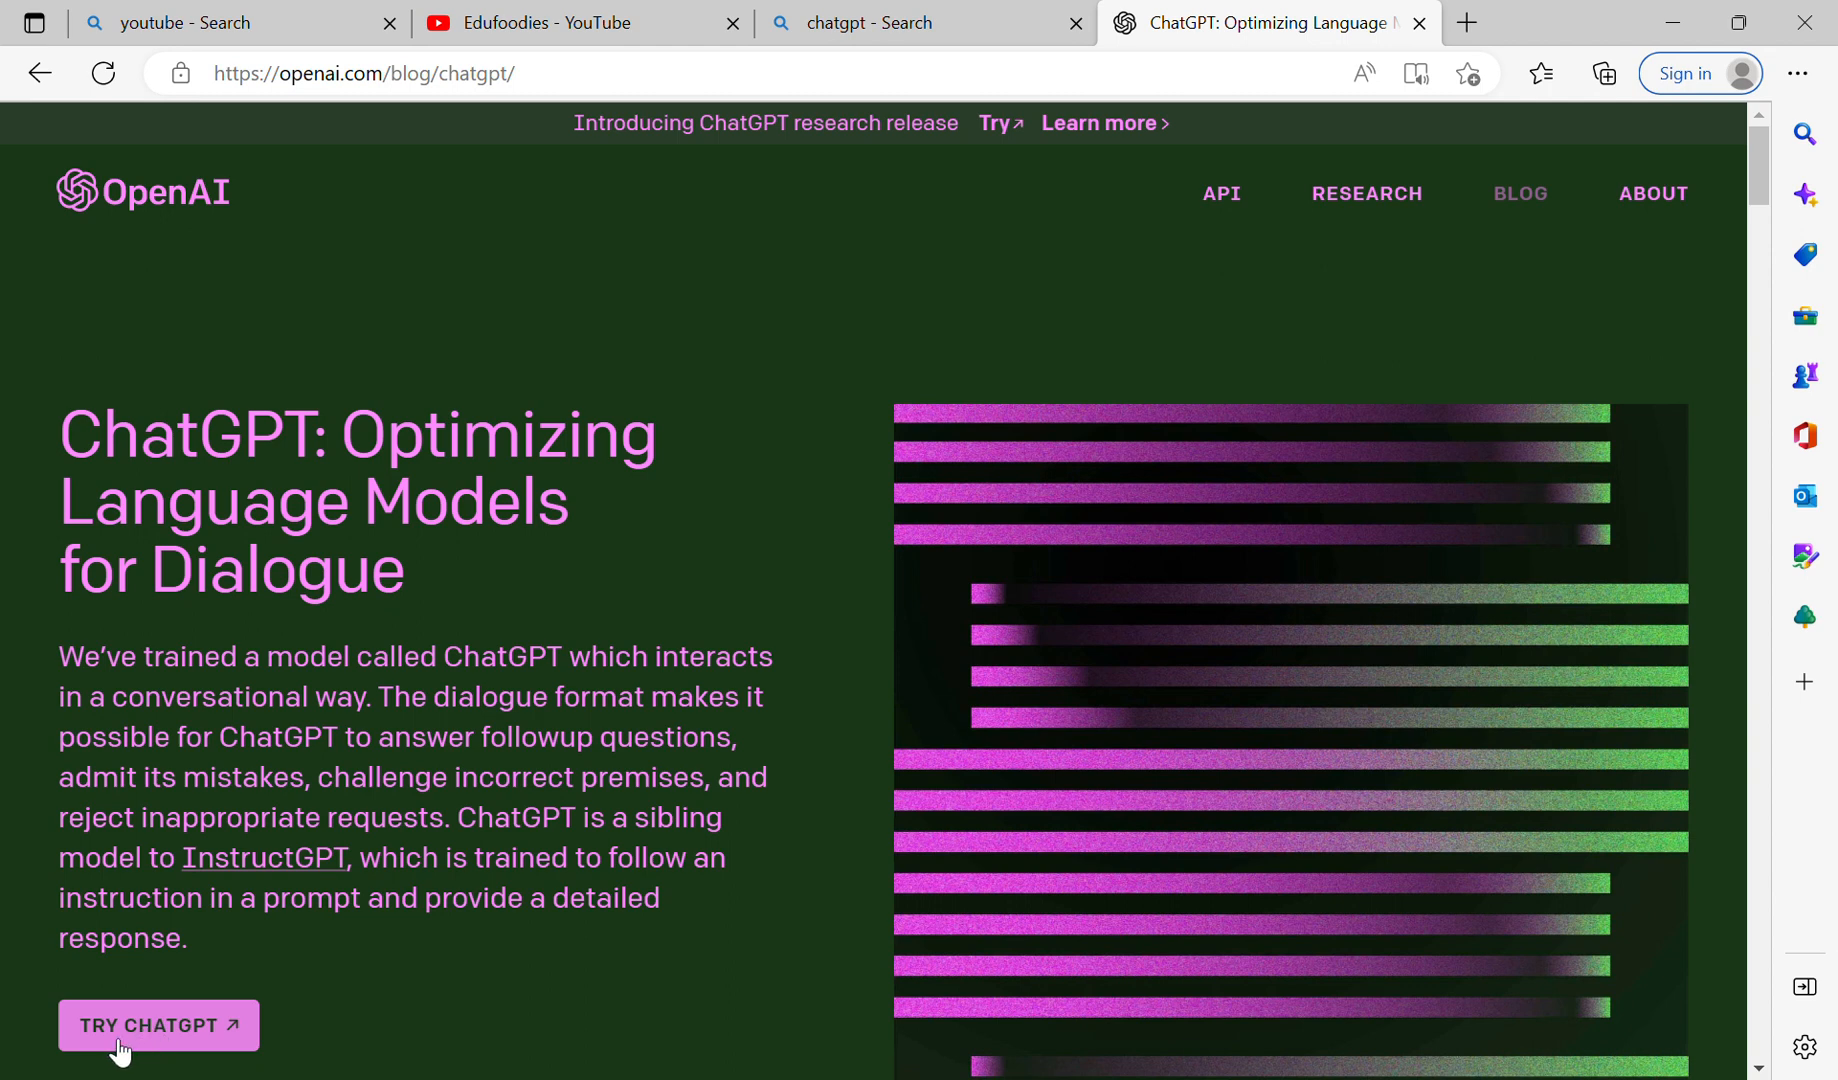
Step: Use TRY CHATGPT to reach chat.openai.com with an empty new chat
{"action": "left_click", "coordinate": [160, 1026]}
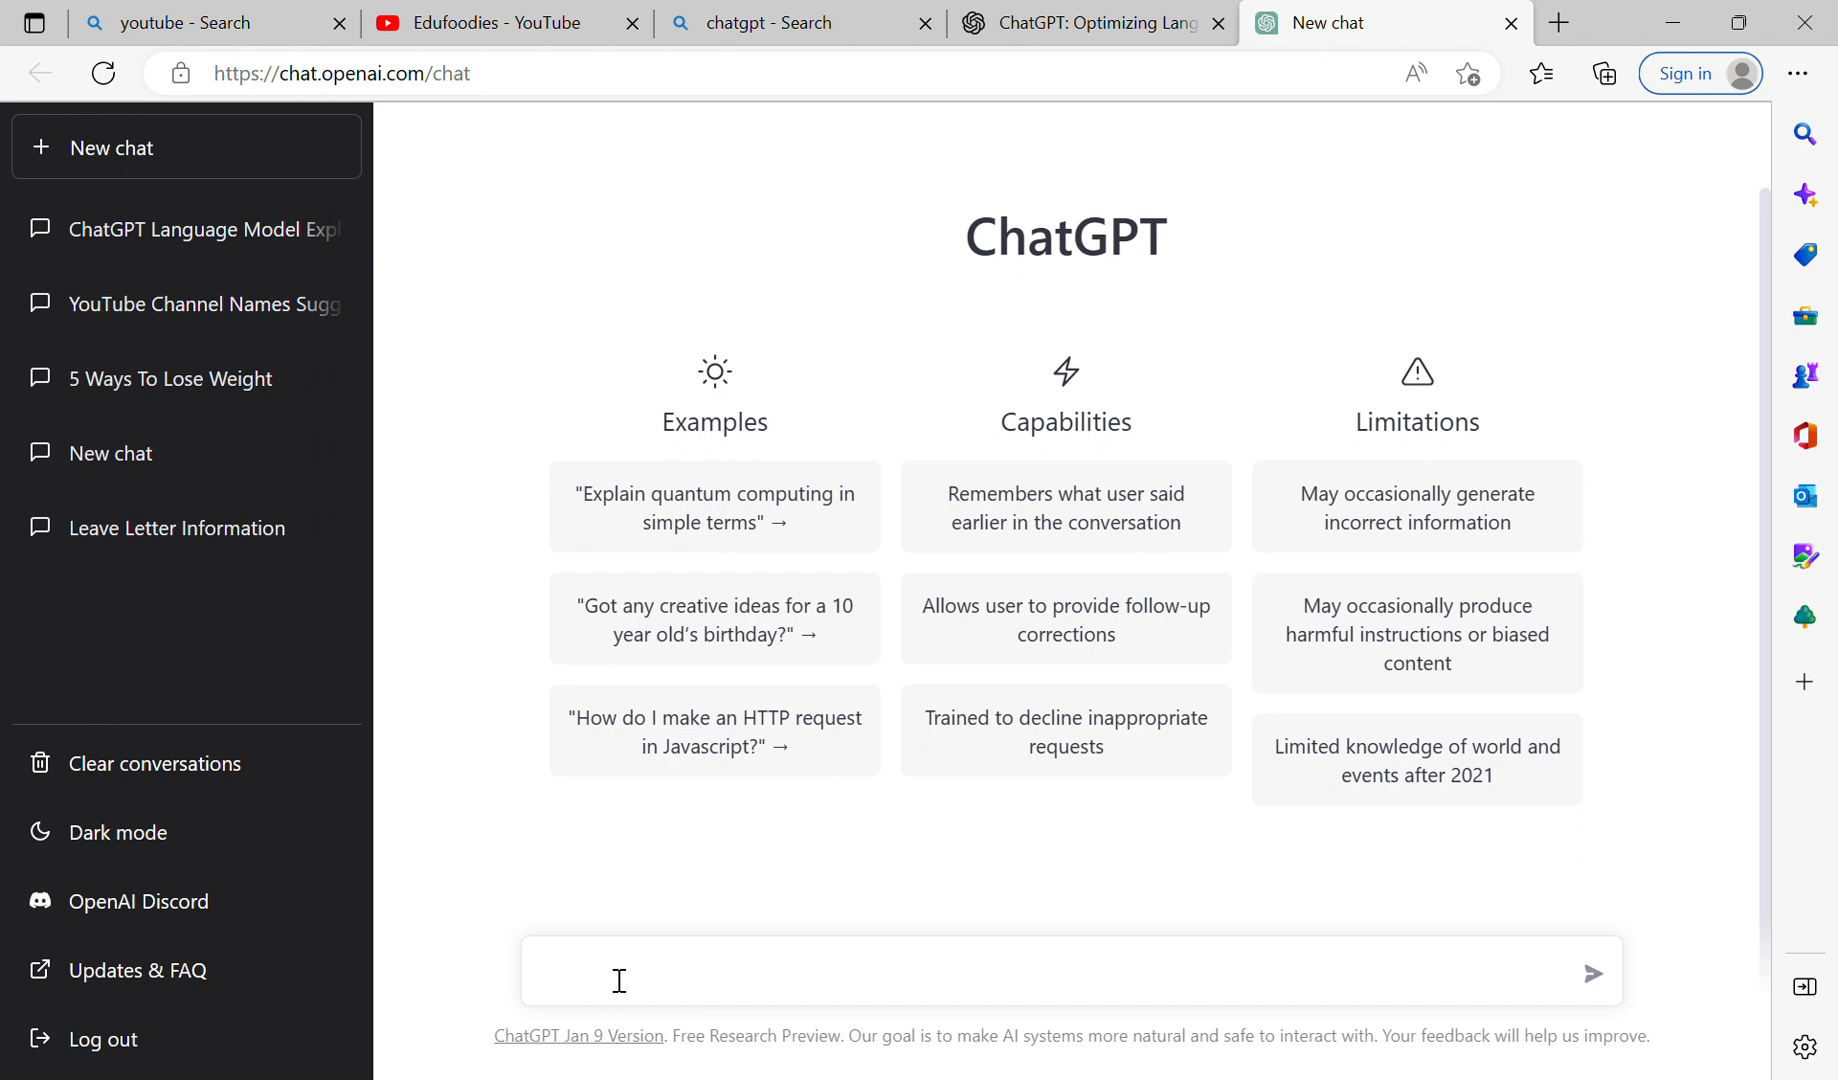
Step: Start a message and clear the stray test words from the input box
{"action": "left_click", "coordinate": [618, 980]}
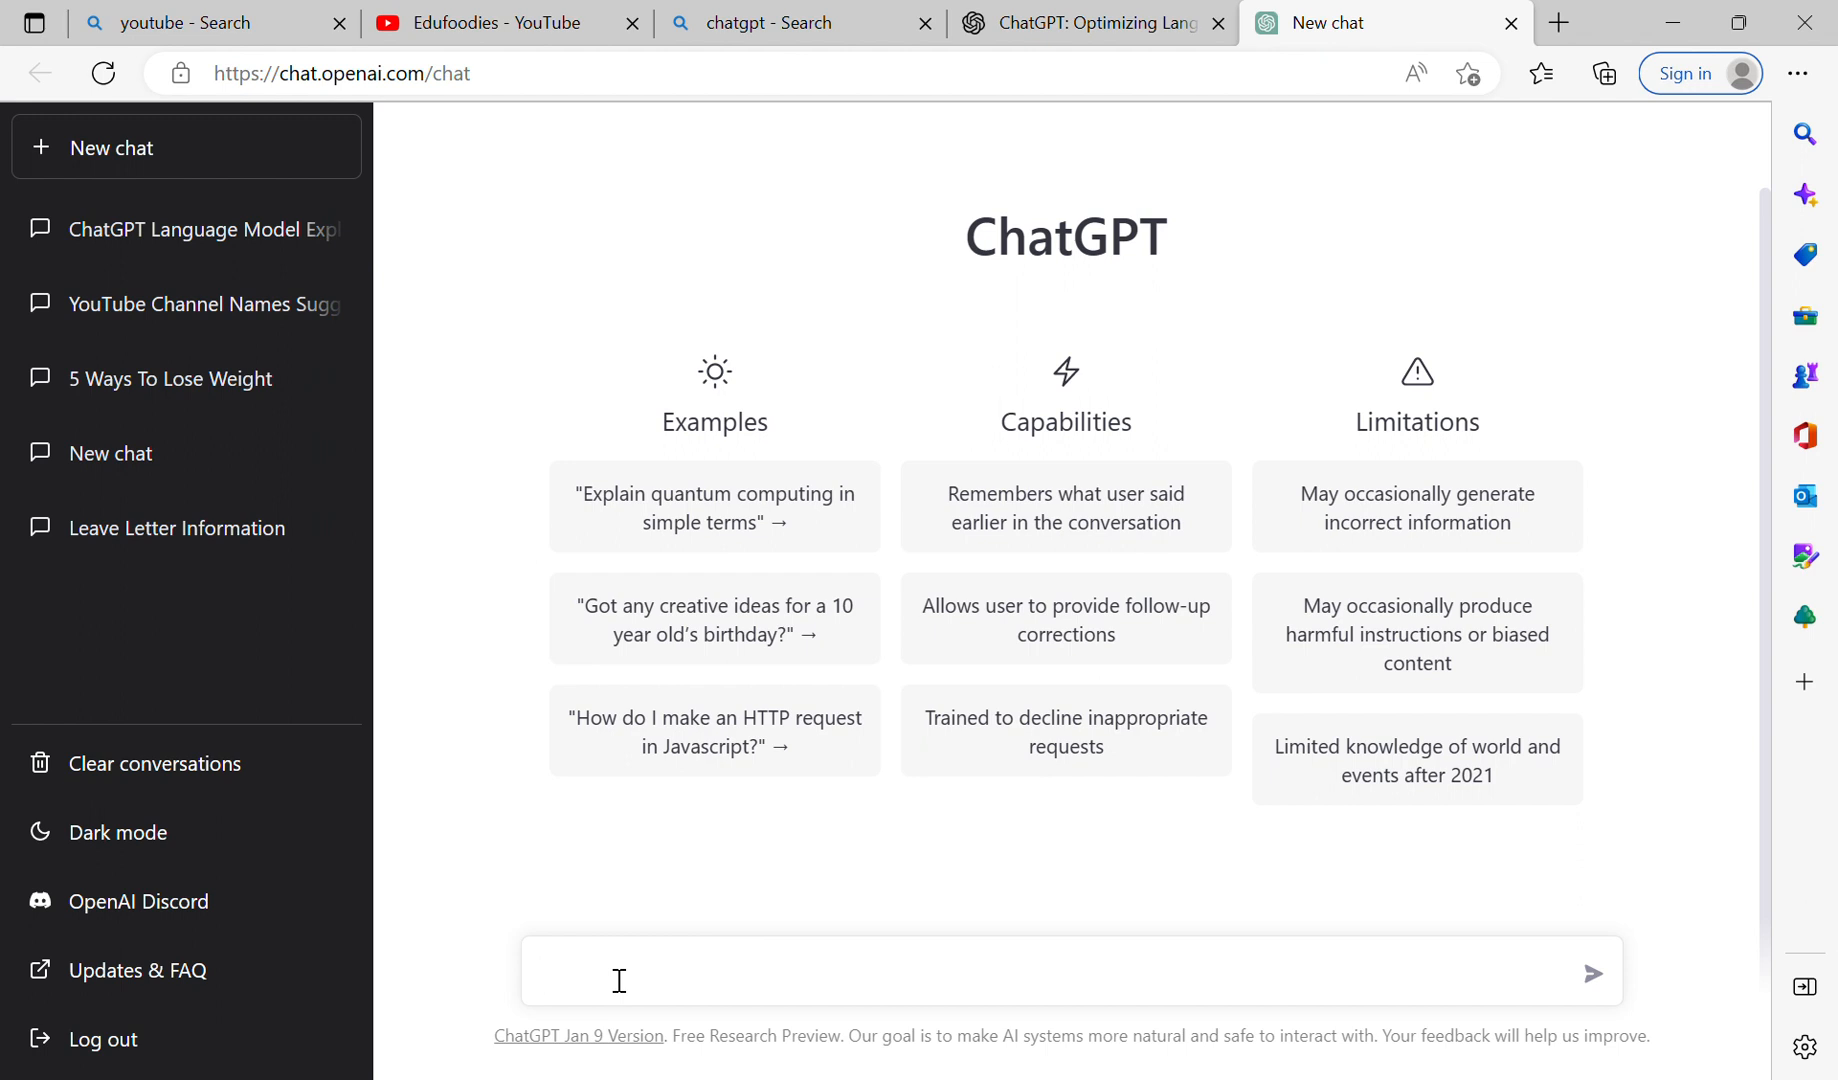
{"action": "type", "text": "just ty"}
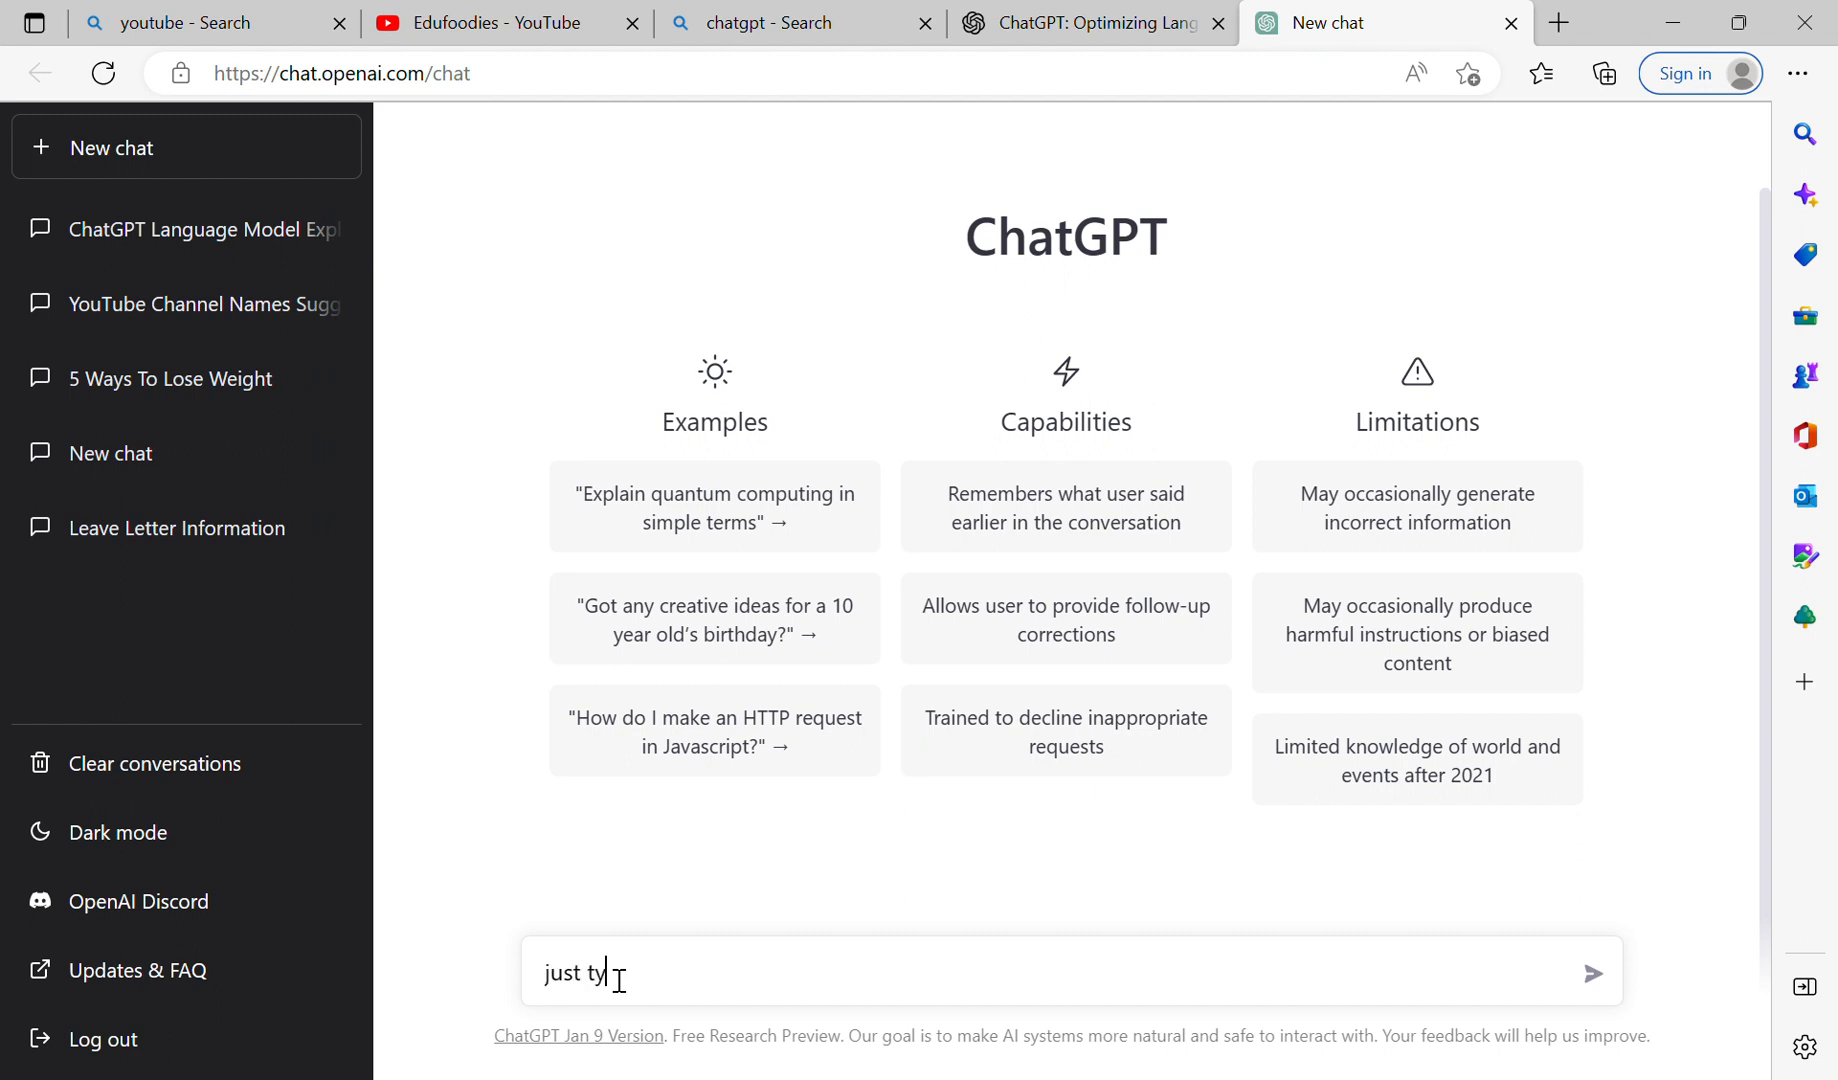
{"action": "key", "text": "Backspace"}
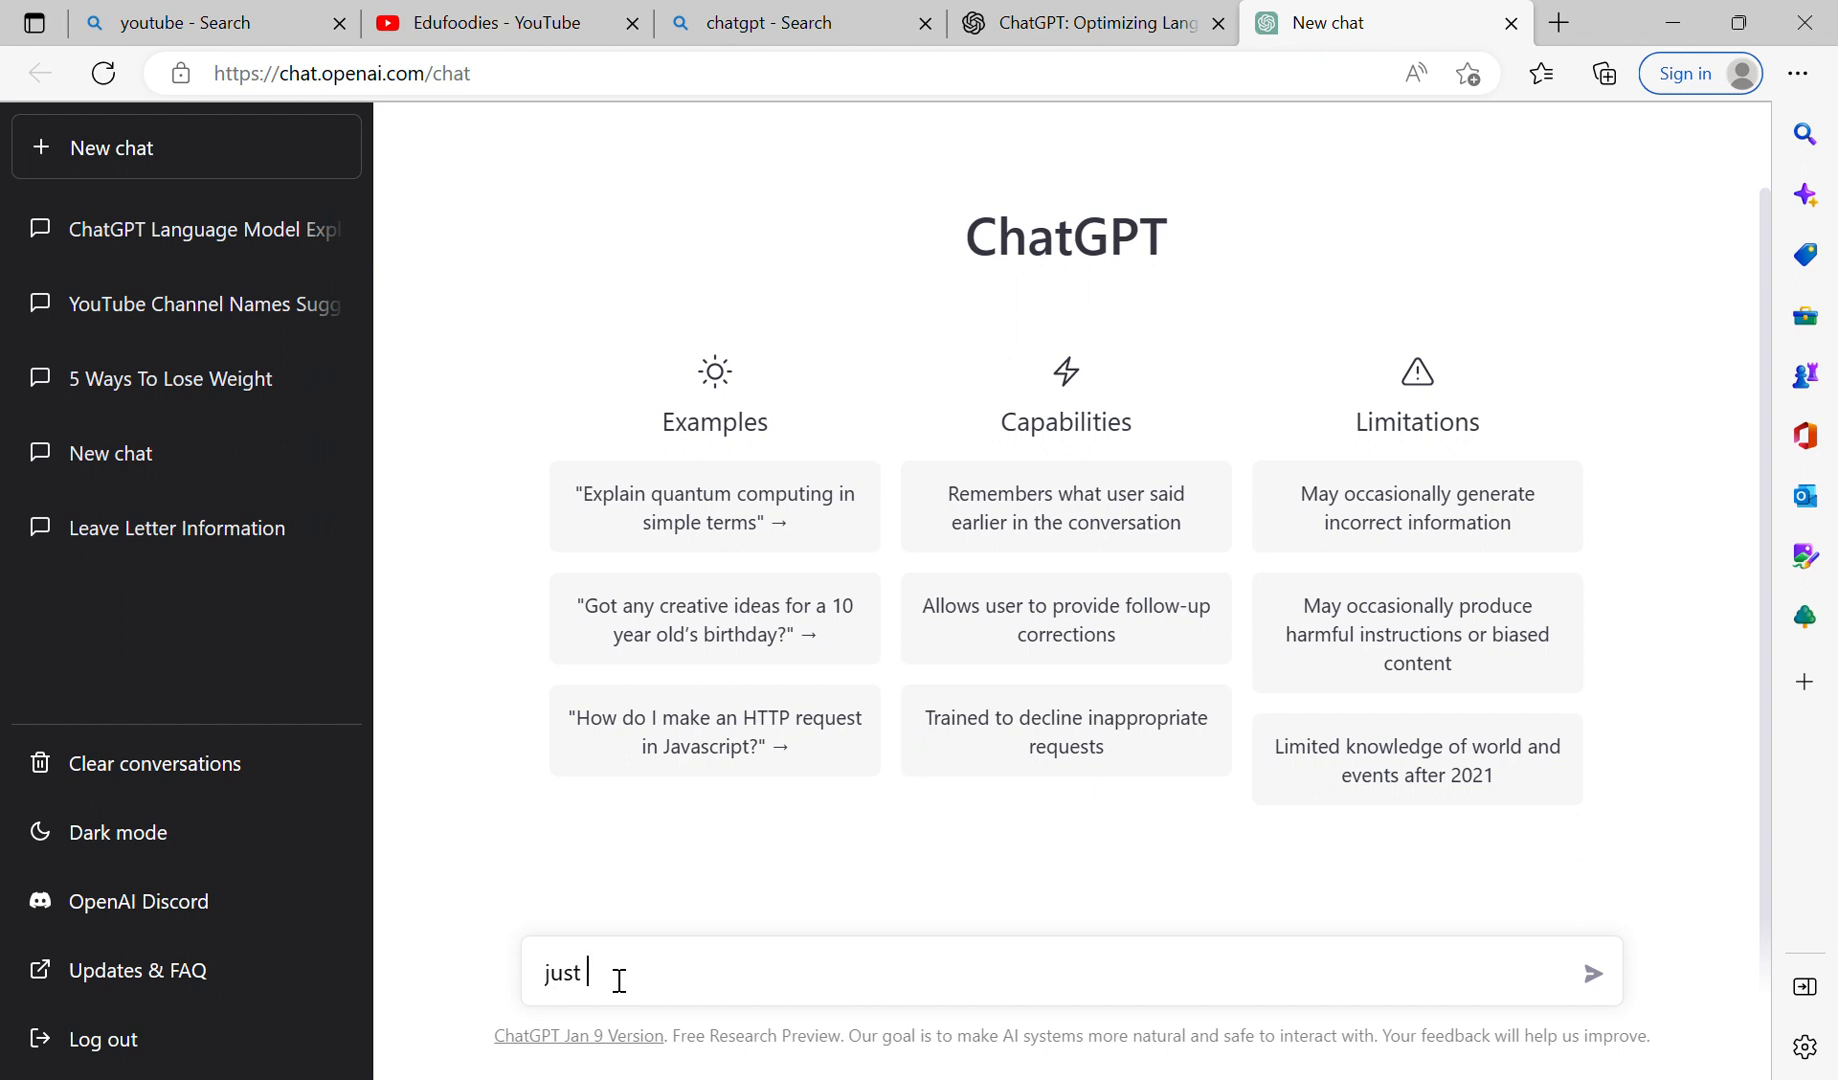
{"action": "key", "text": "Ctrl+a"}
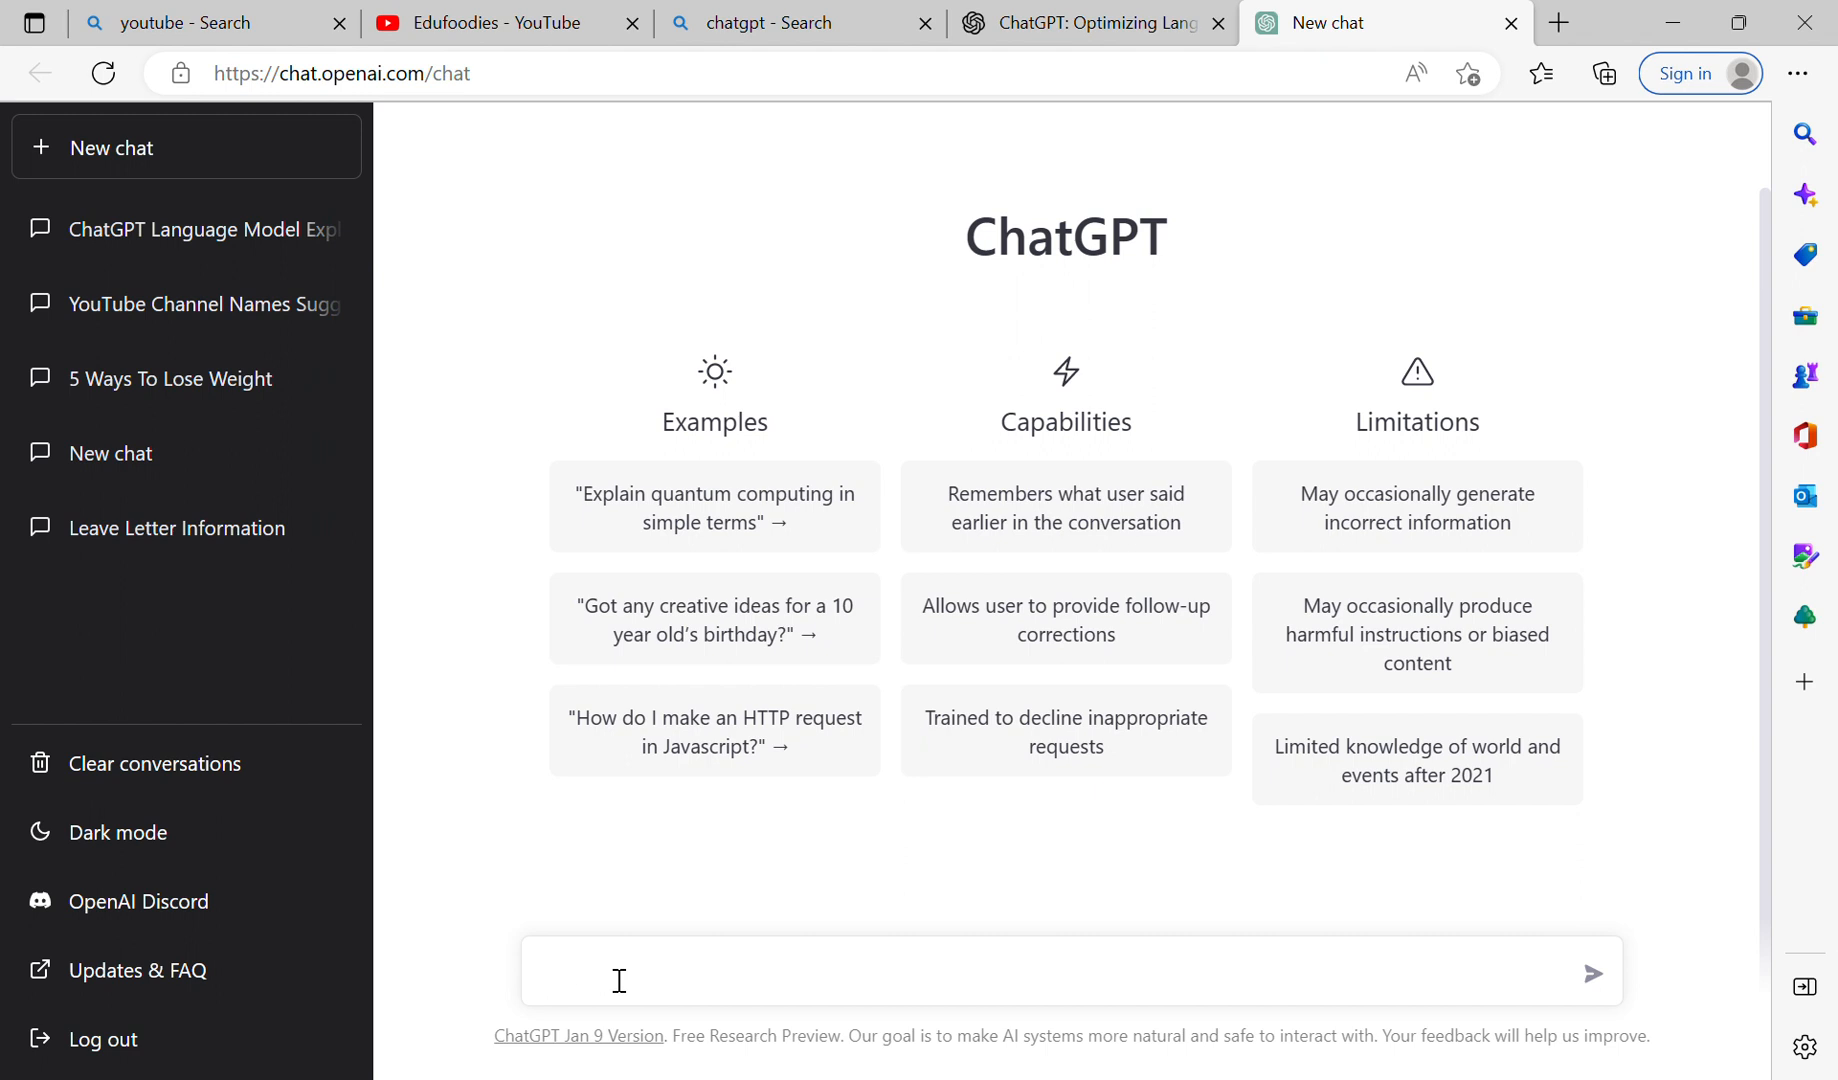
Step: Enter the prompt "write a letter to your regarding leave for 4 days"
{"action": "type", "text": "write"}
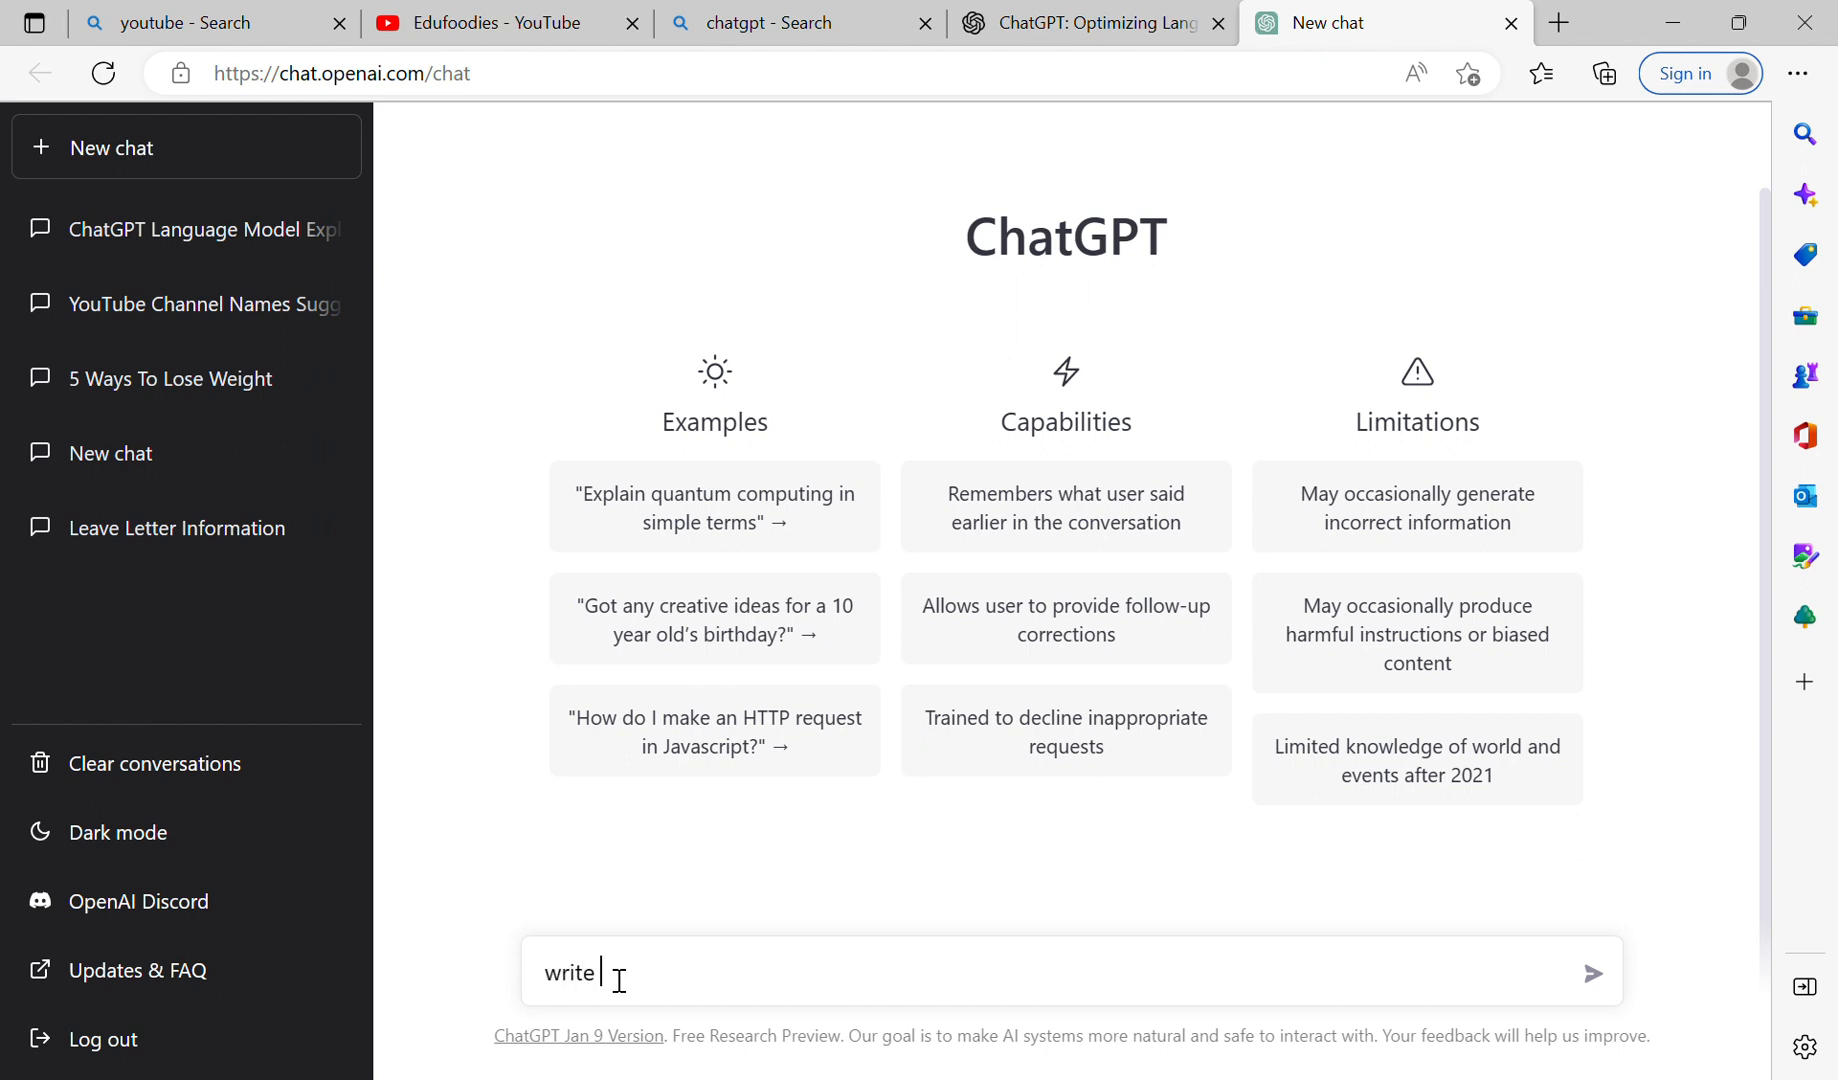
{"action": "type", "text": "a letter to"}
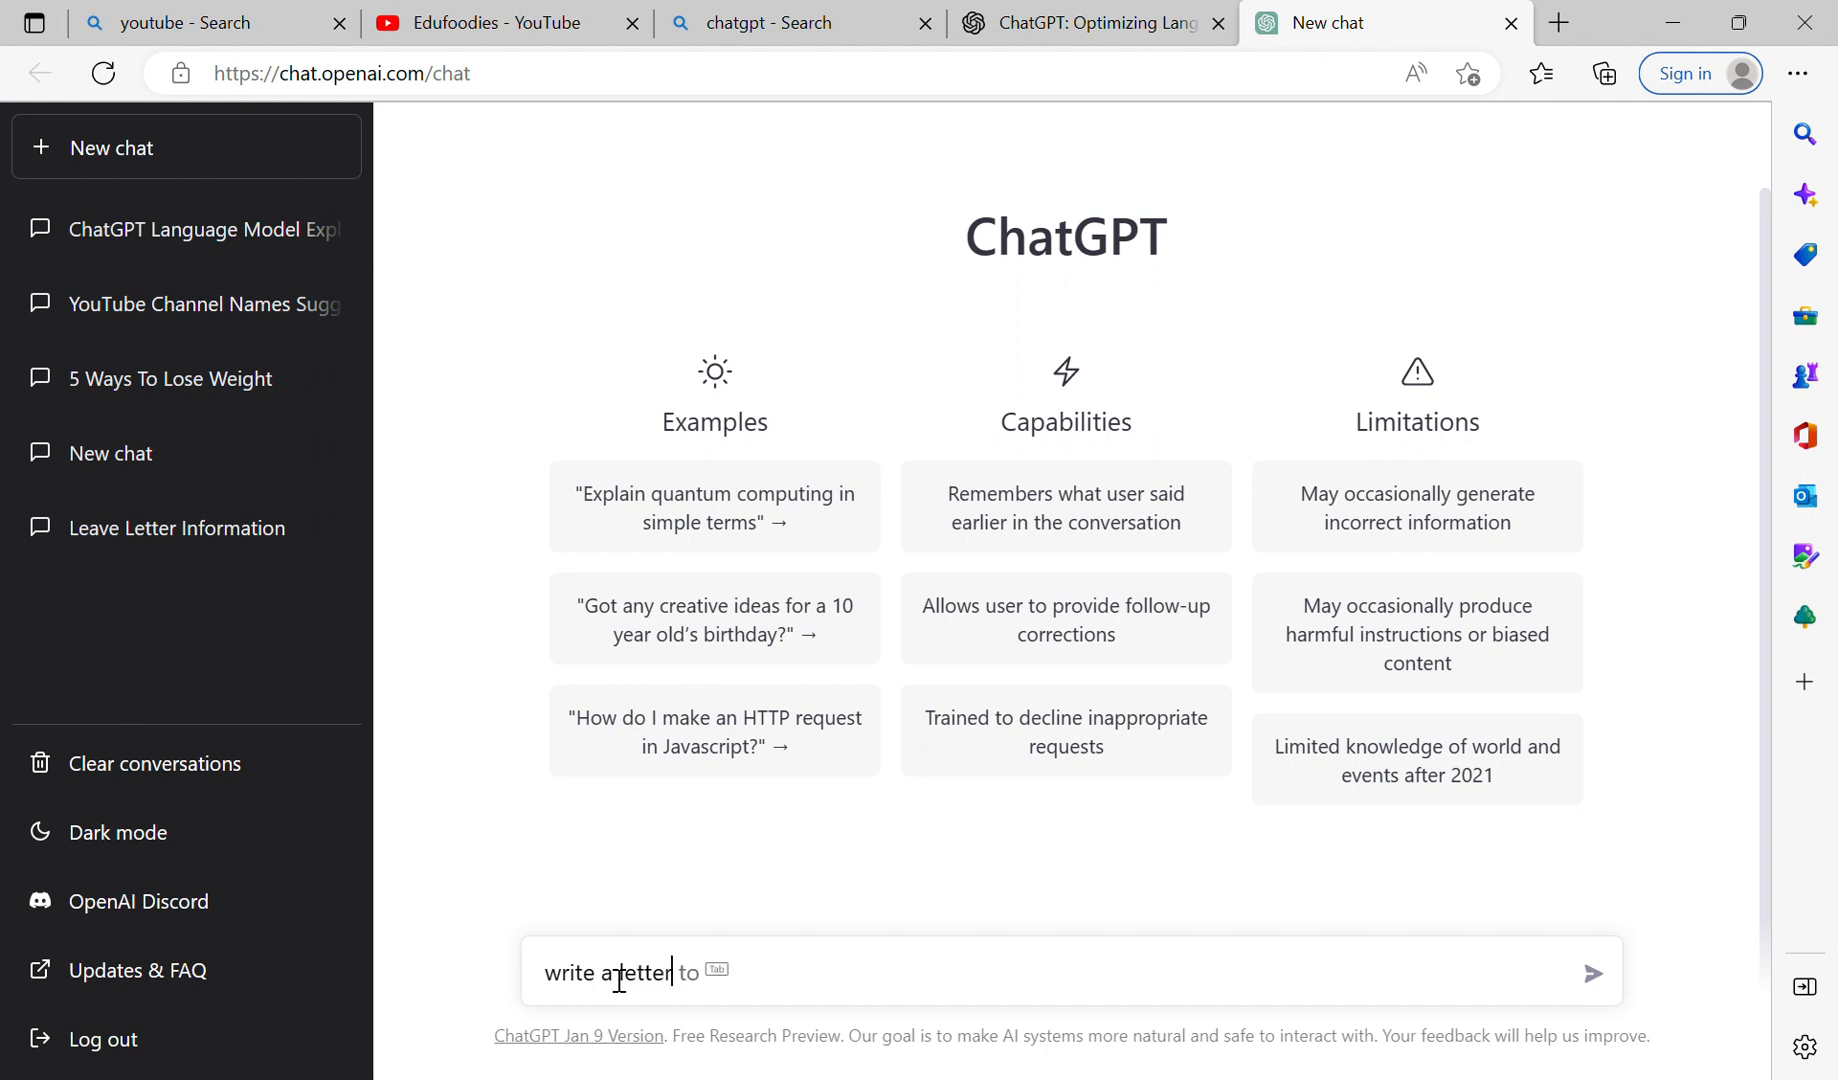
{"action": "type", "text": "u"}
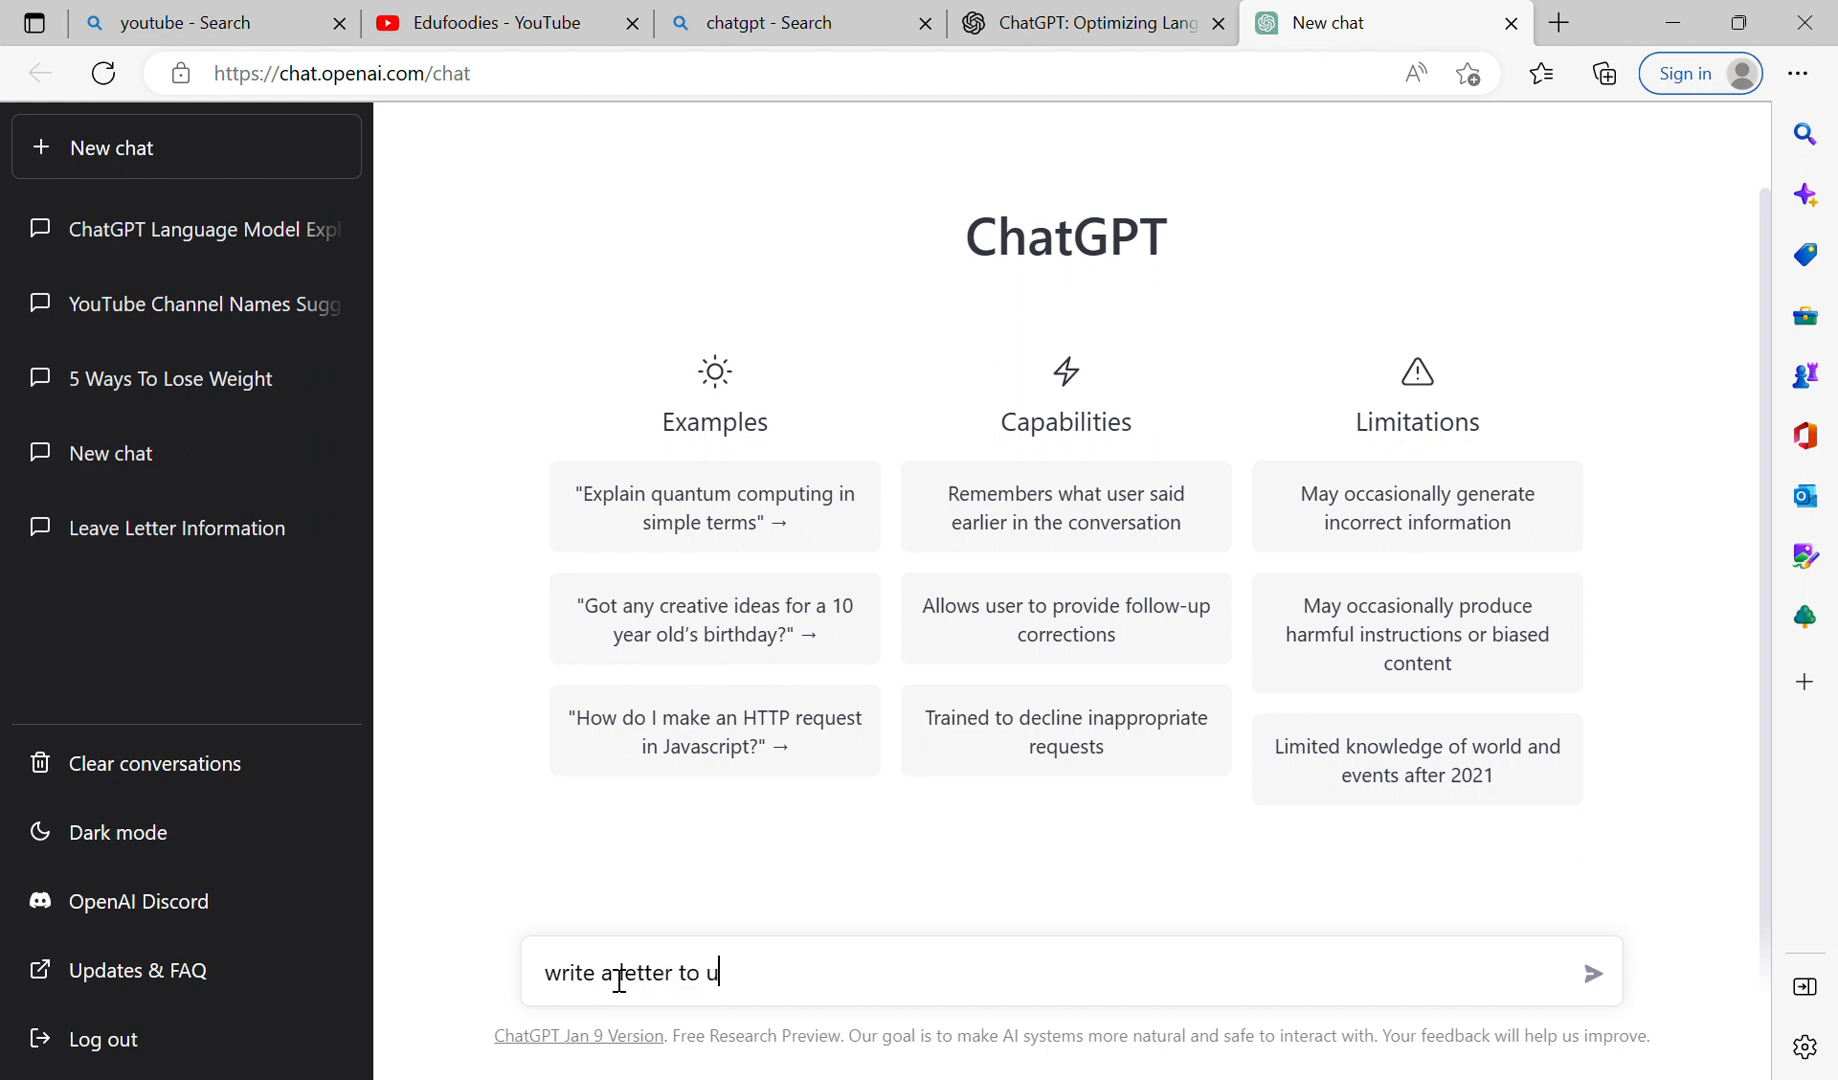
{"action": "type", "text": "you"}
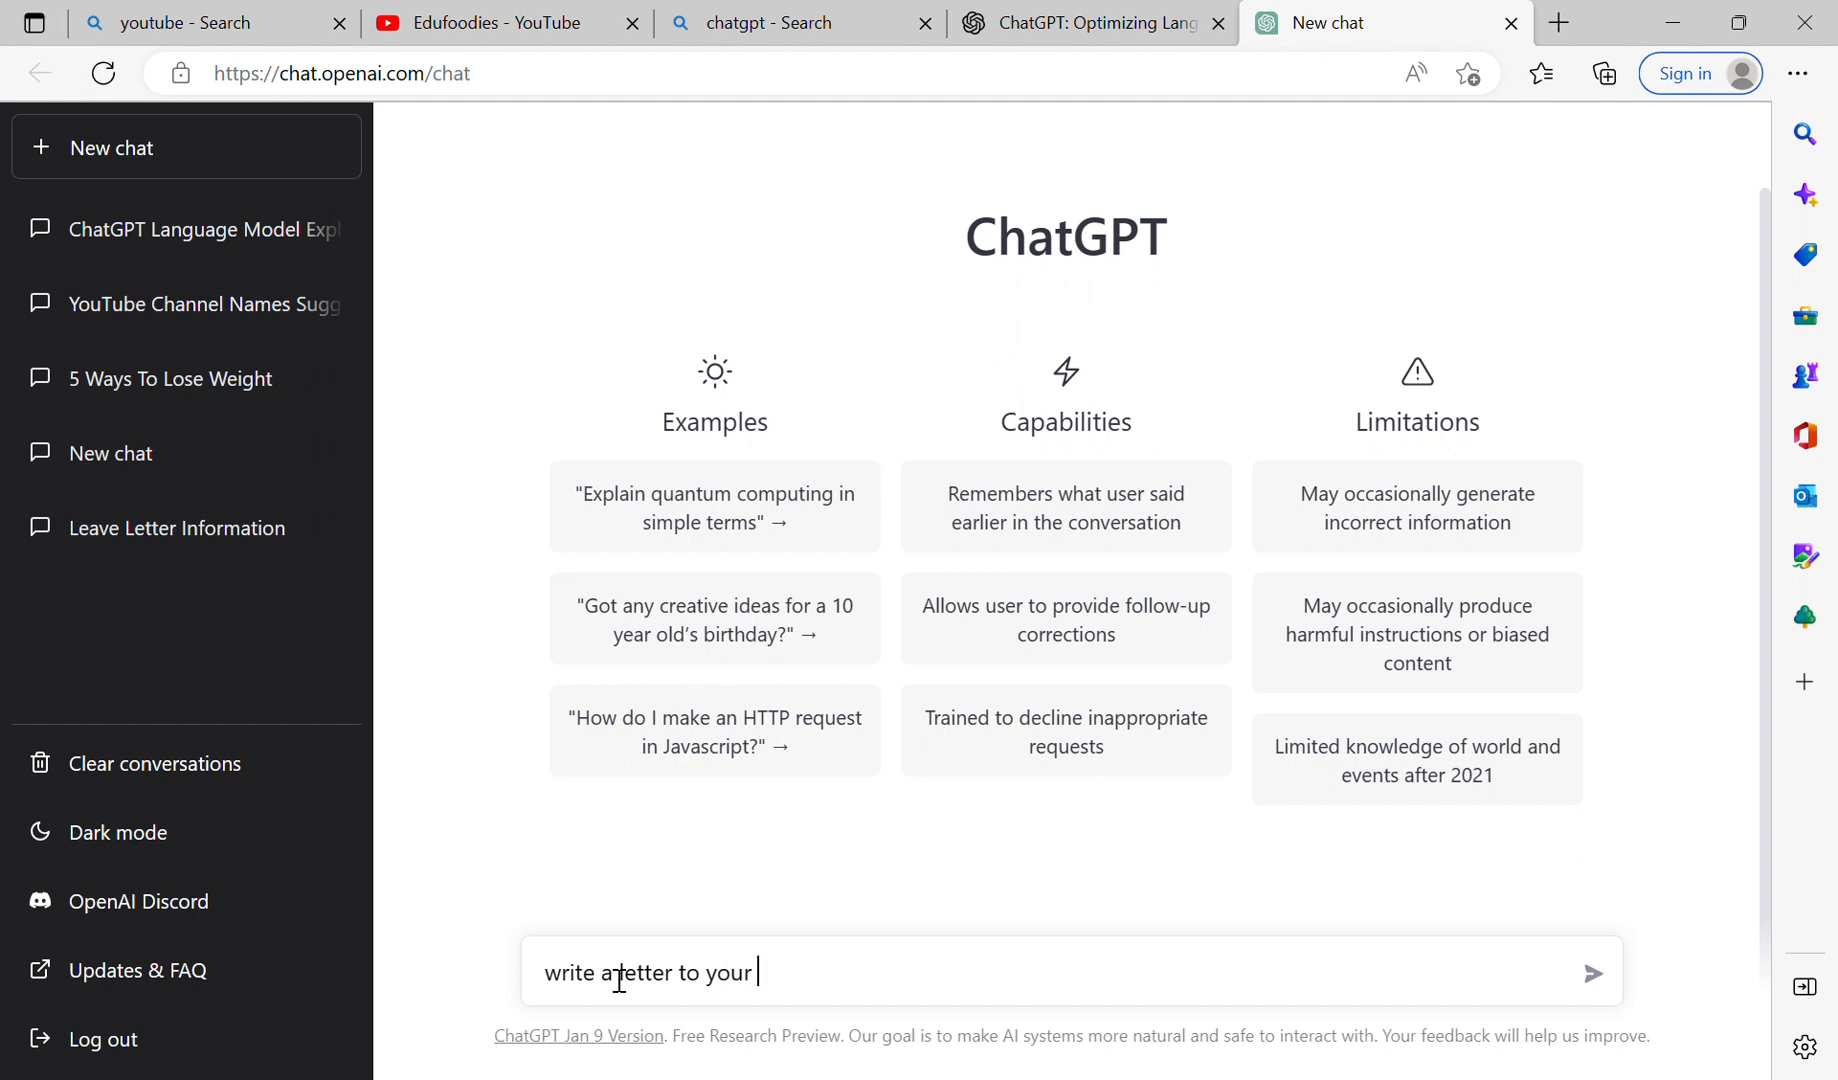
{"action": "type", "text": "reg"}
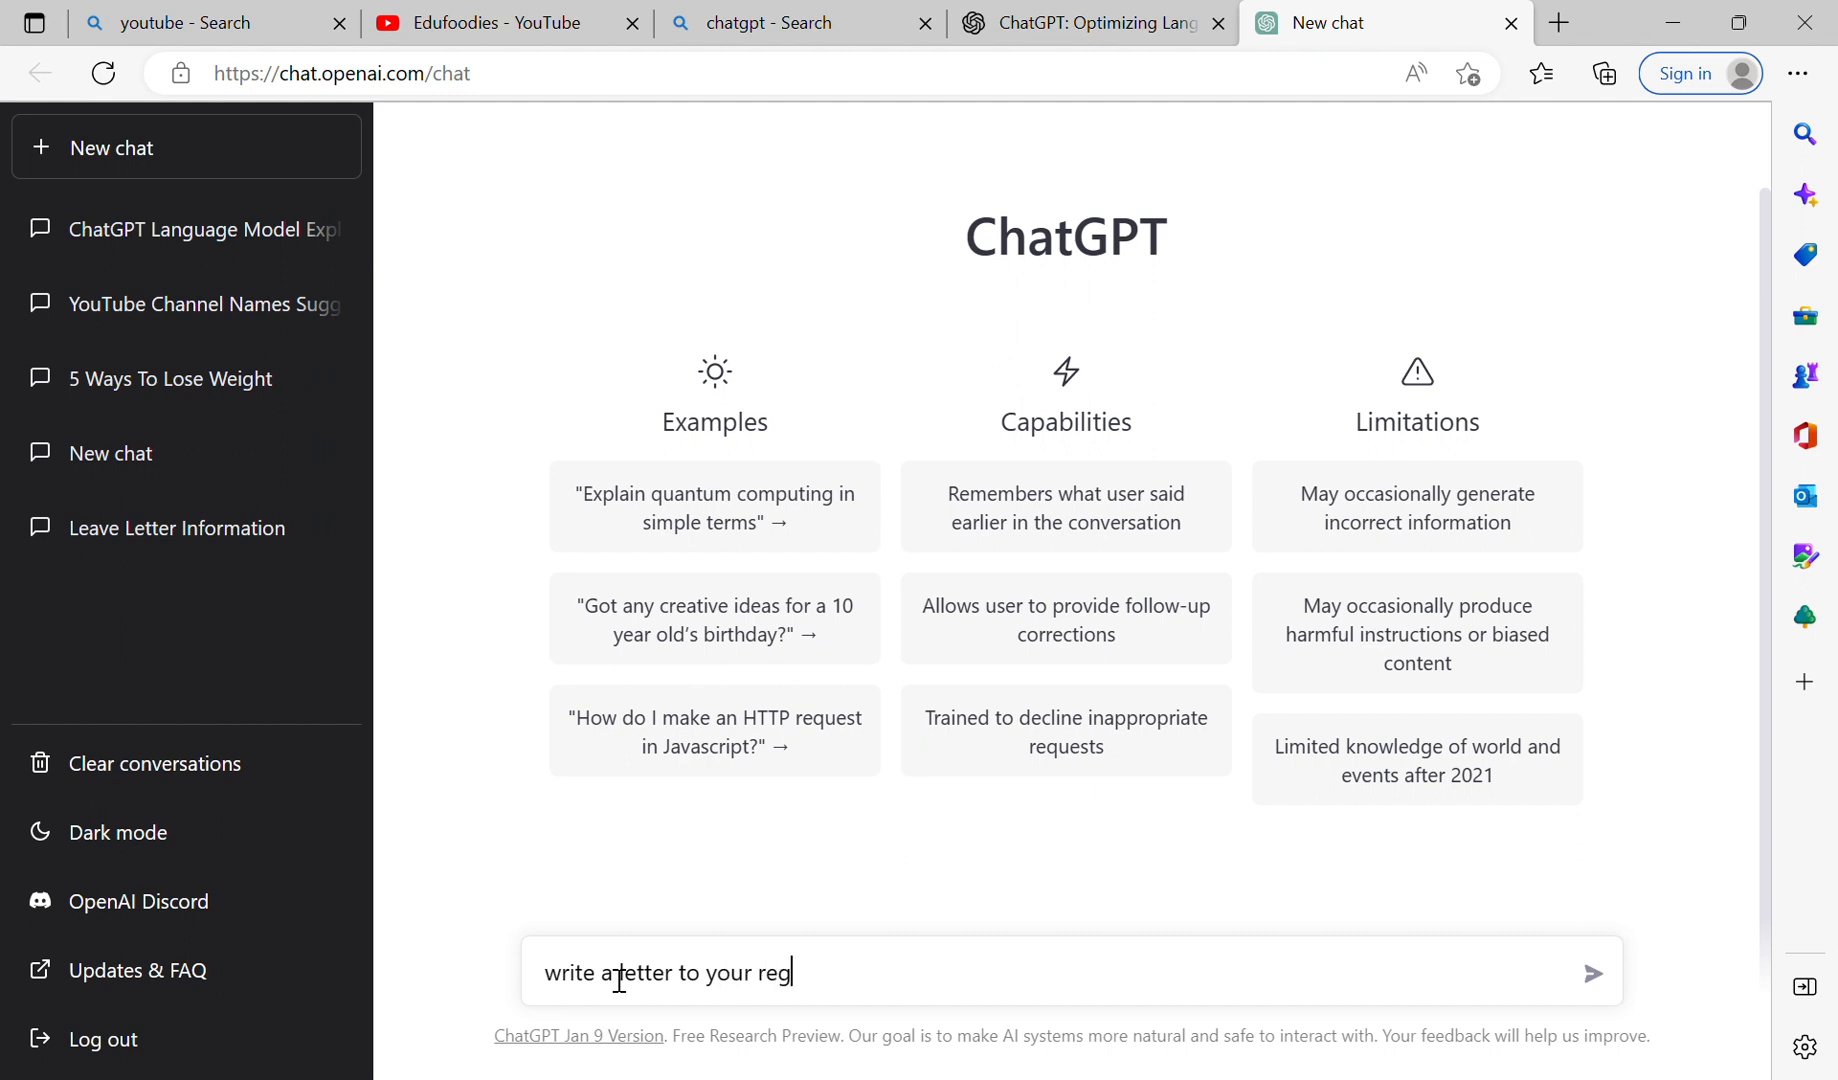
{"action": "type", "text": "arding"}
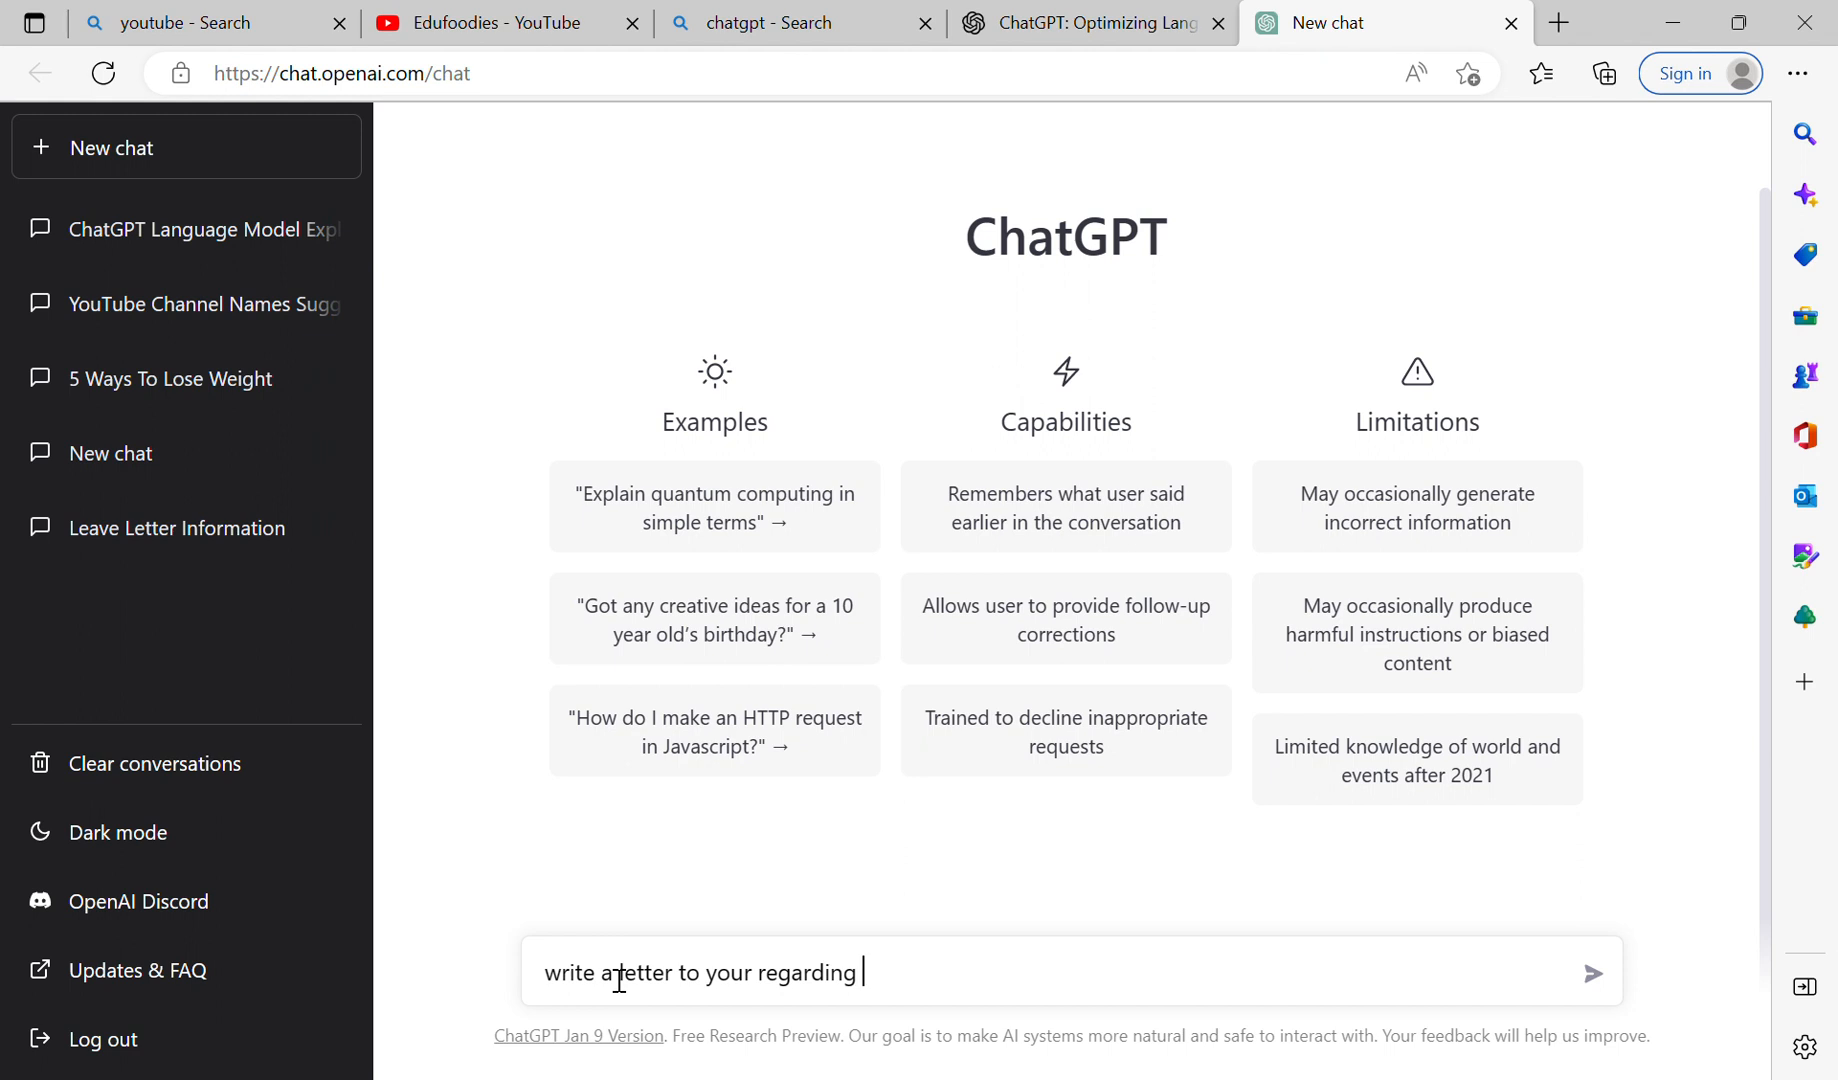
{"action": "type", "text": "leave for 4 days"}
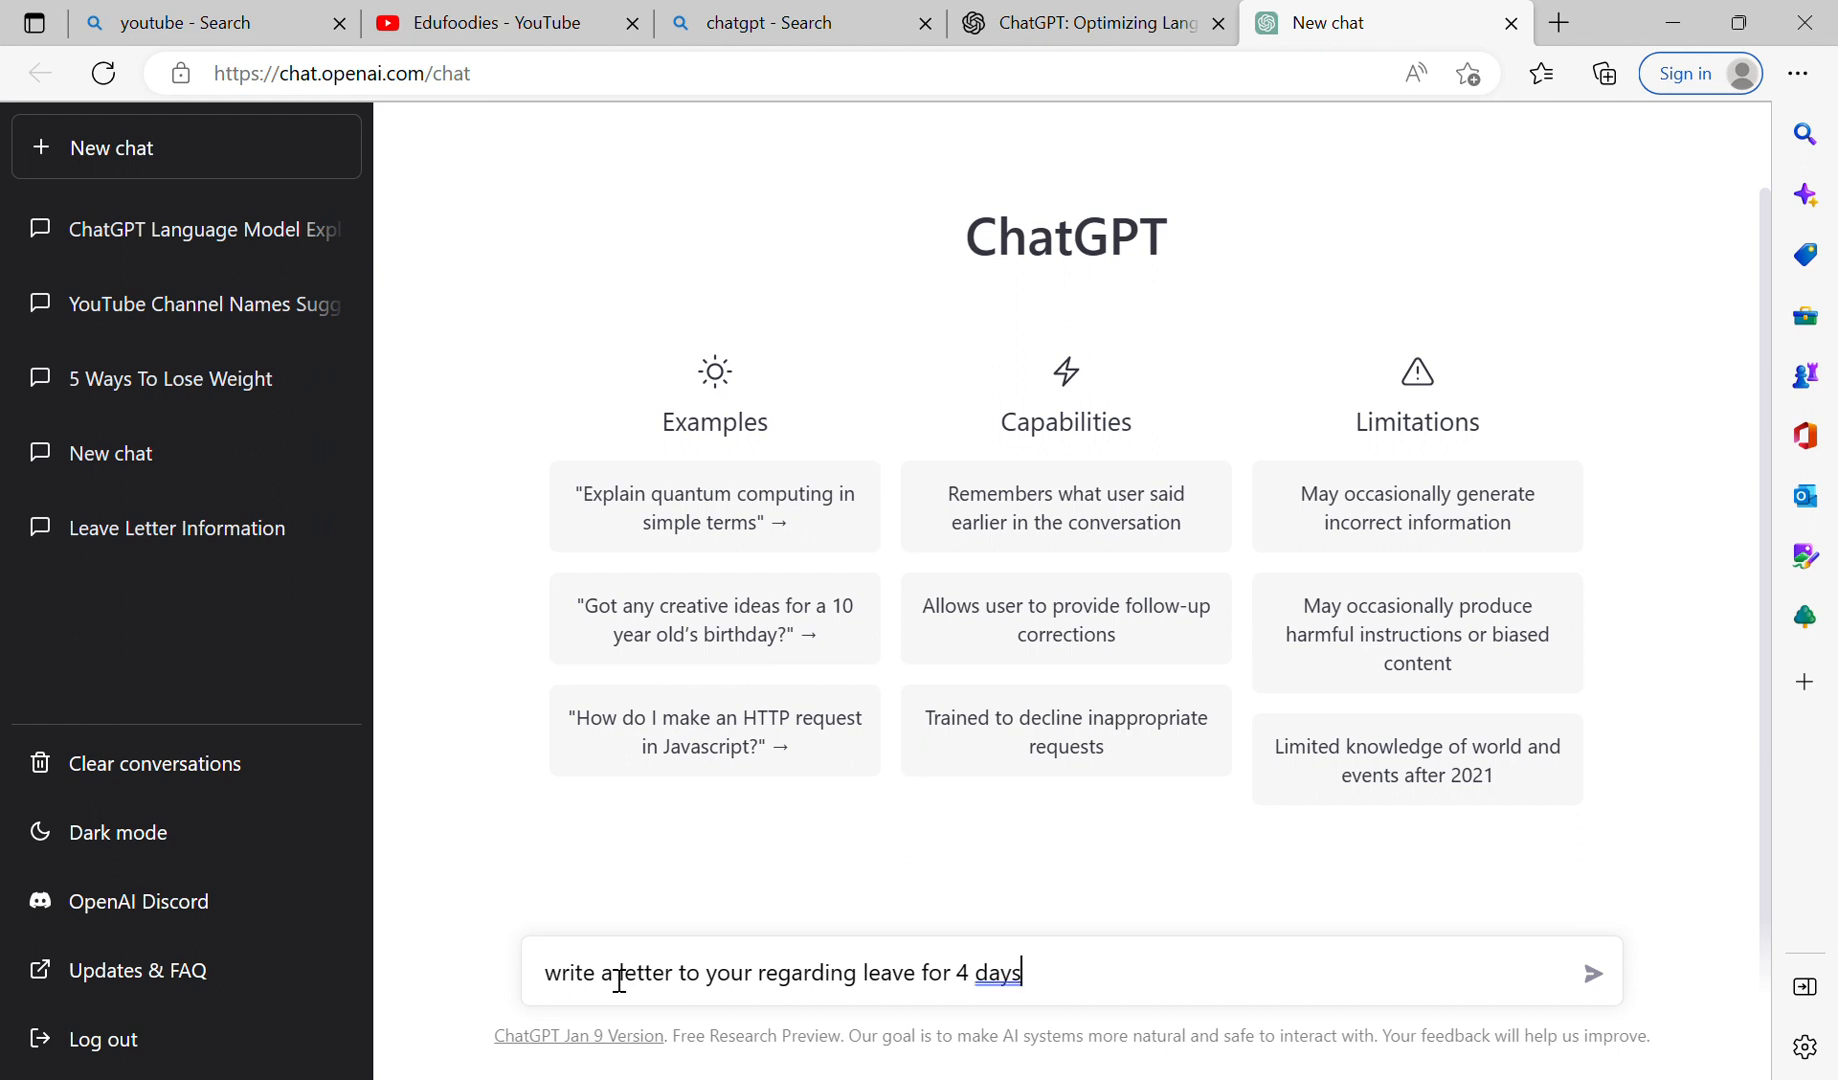
Step: Send the prompt and read the generated four-day leave request letter to the manager
{"action": "left_click", "coordinate": [1594, 974]}
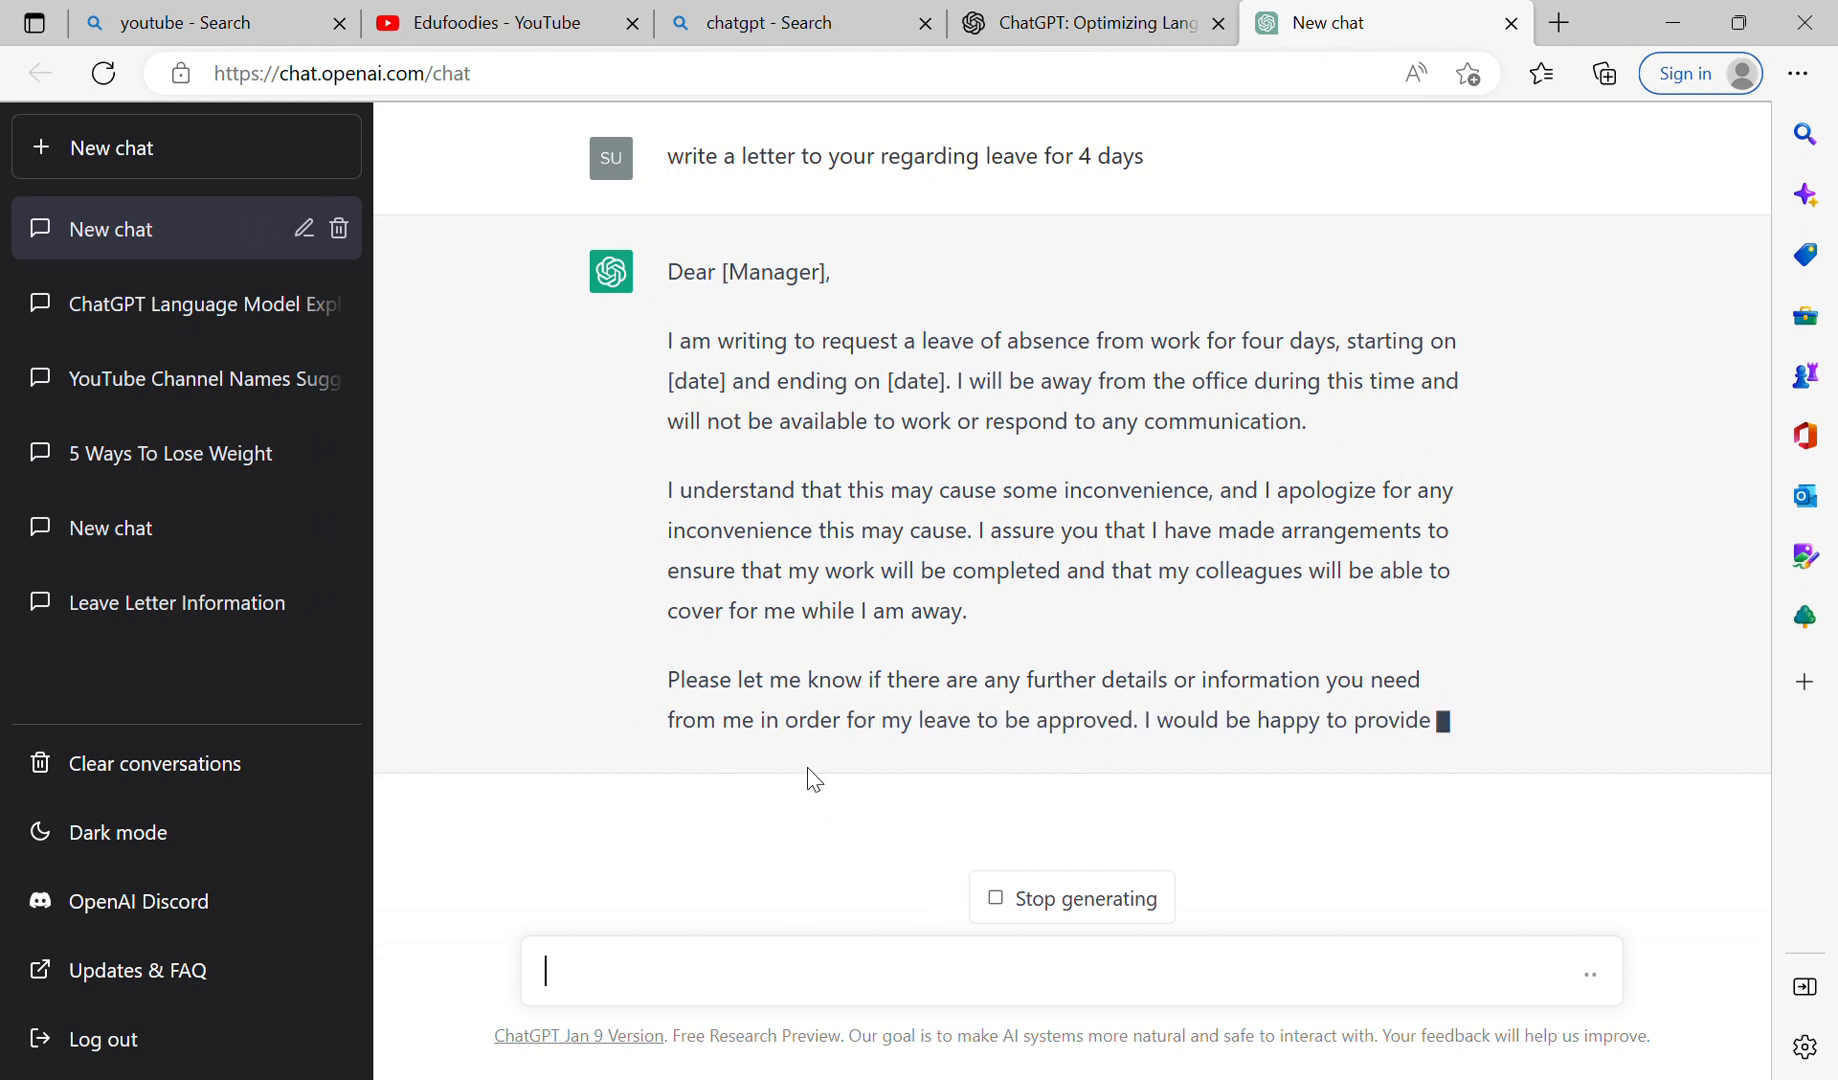
{"action": "scroll", "scroll_direction": "down", "scroll_amount": 3}
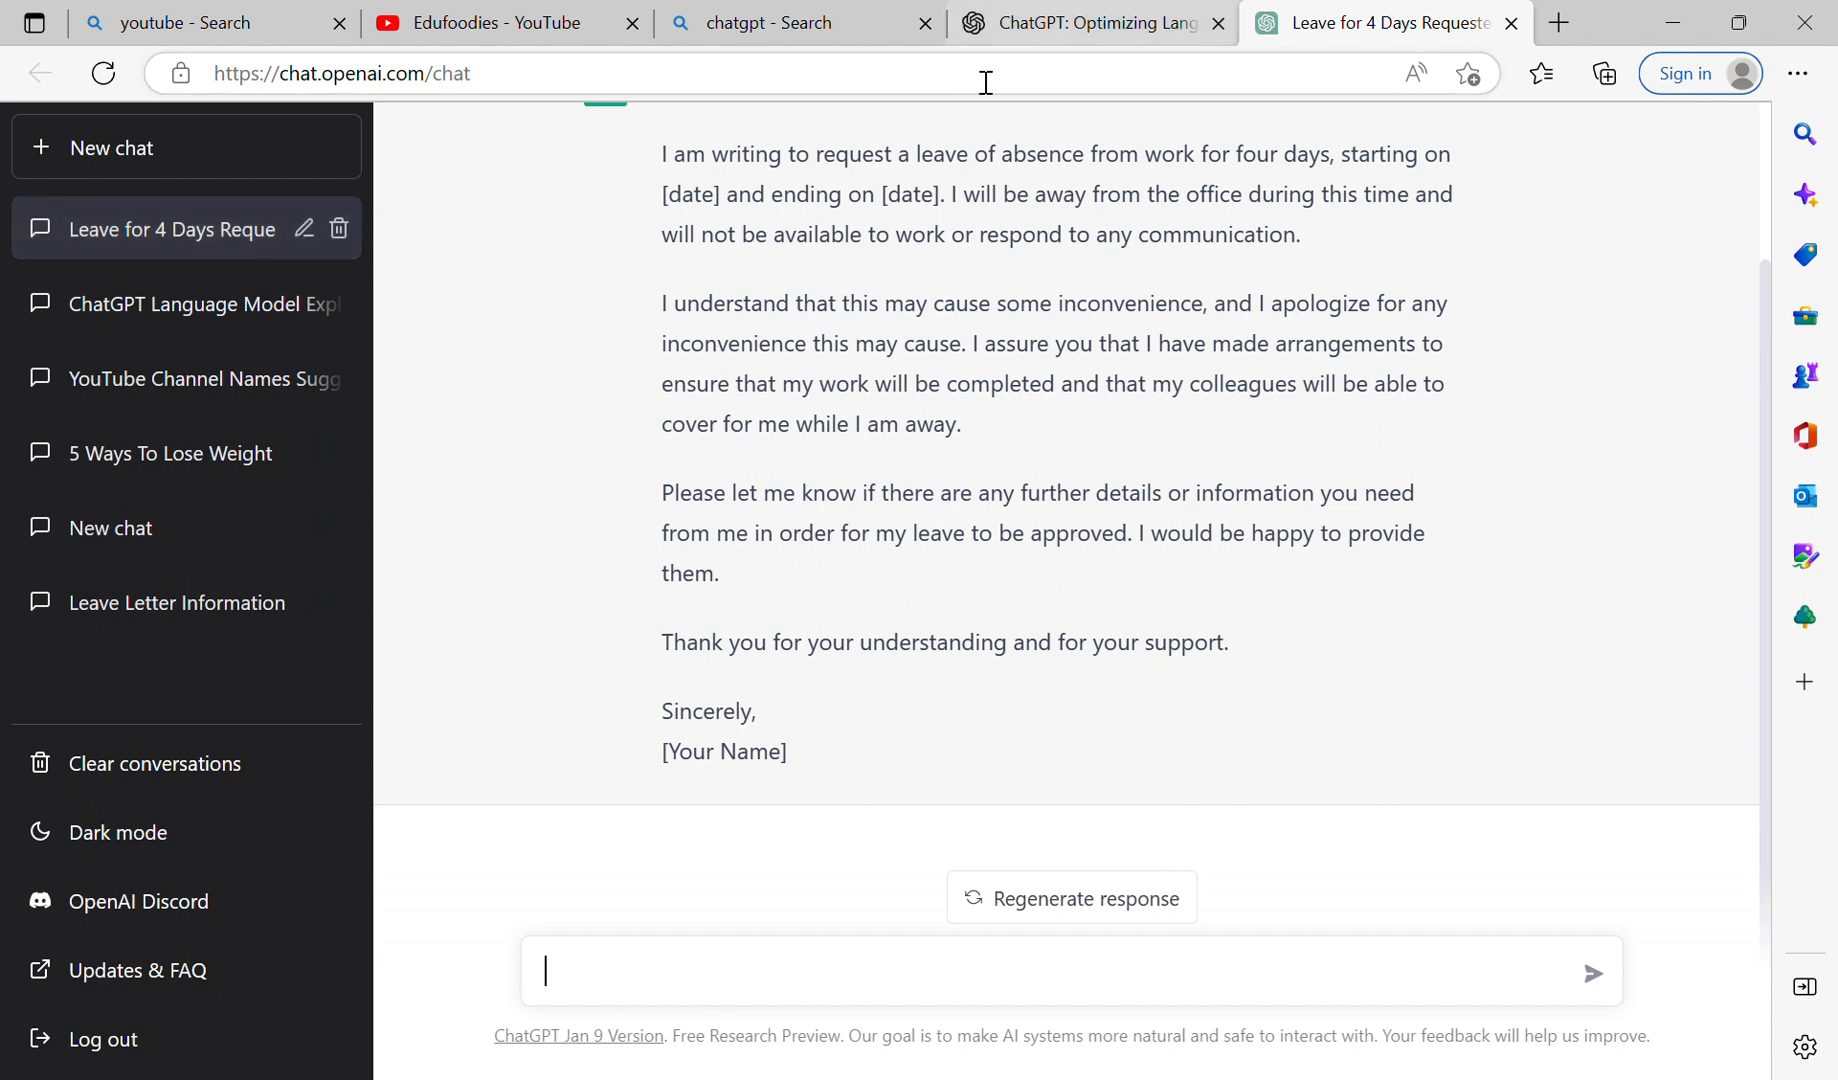
{"action": "mouse_move", "coordinate": [1556, 184]}
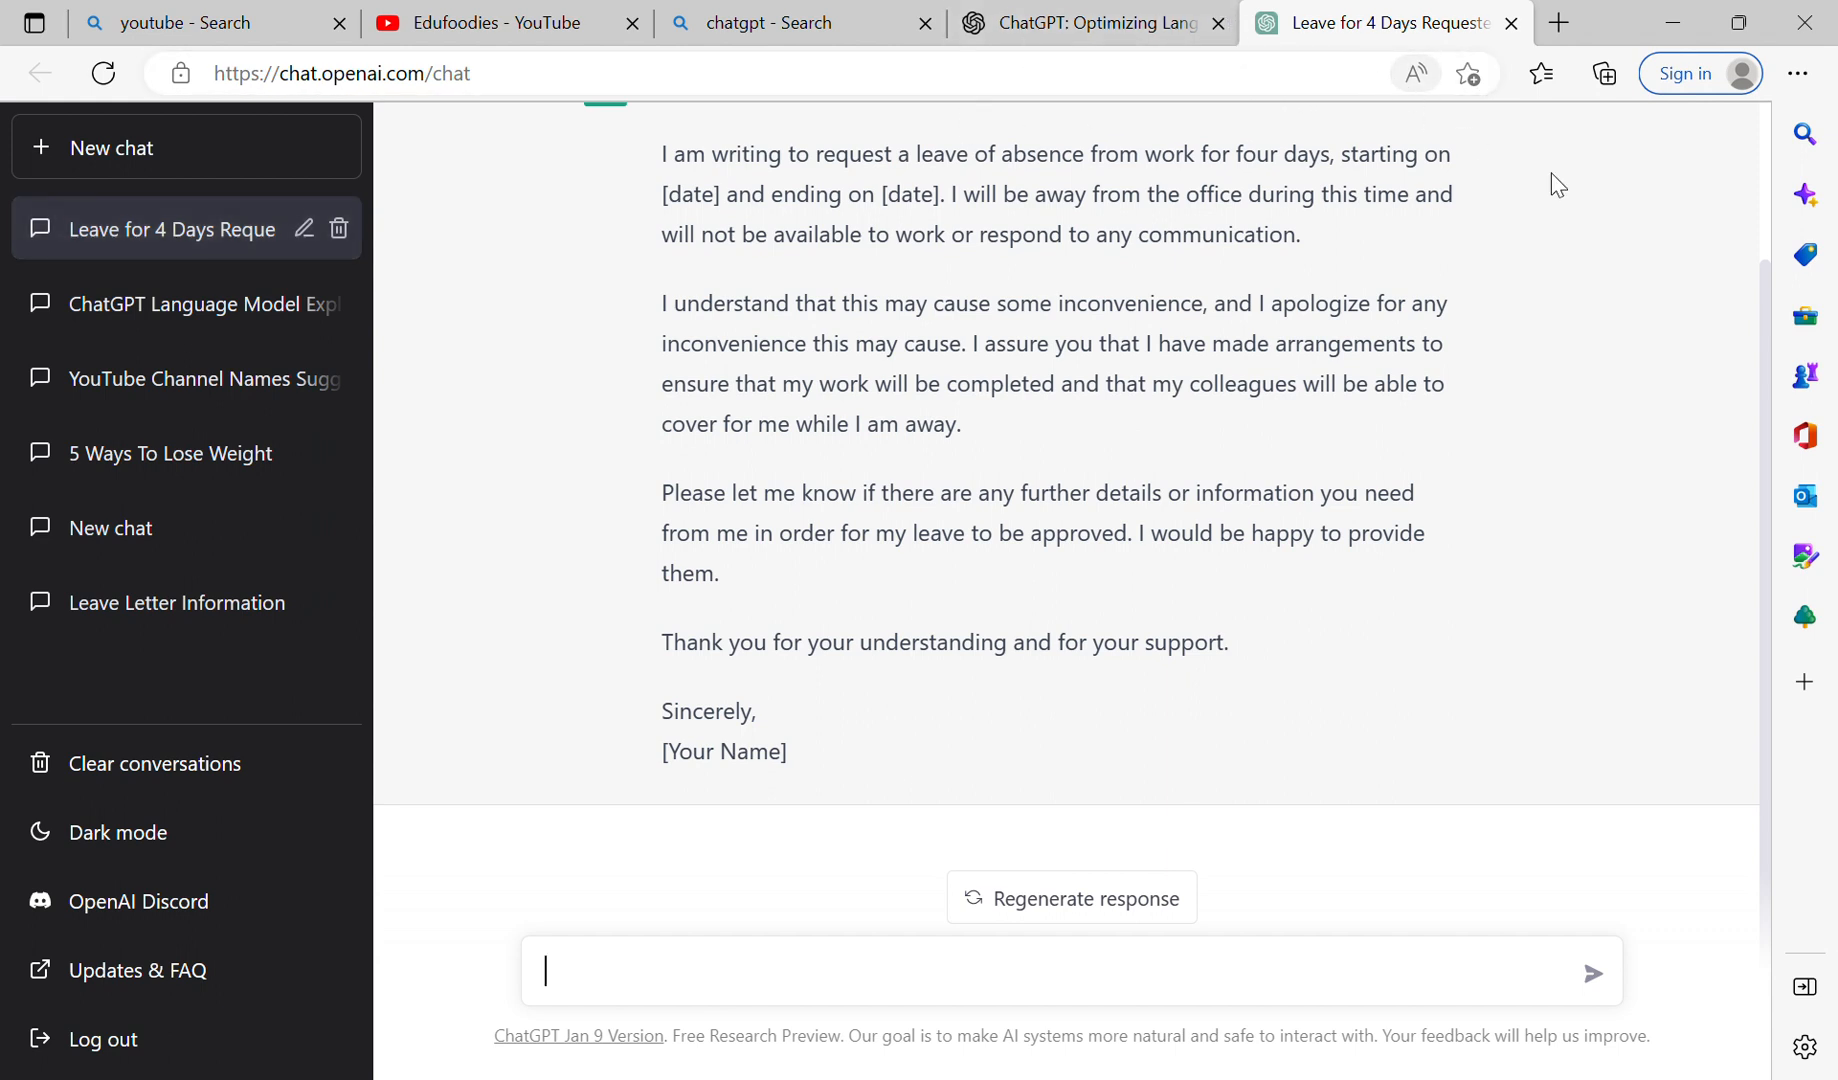